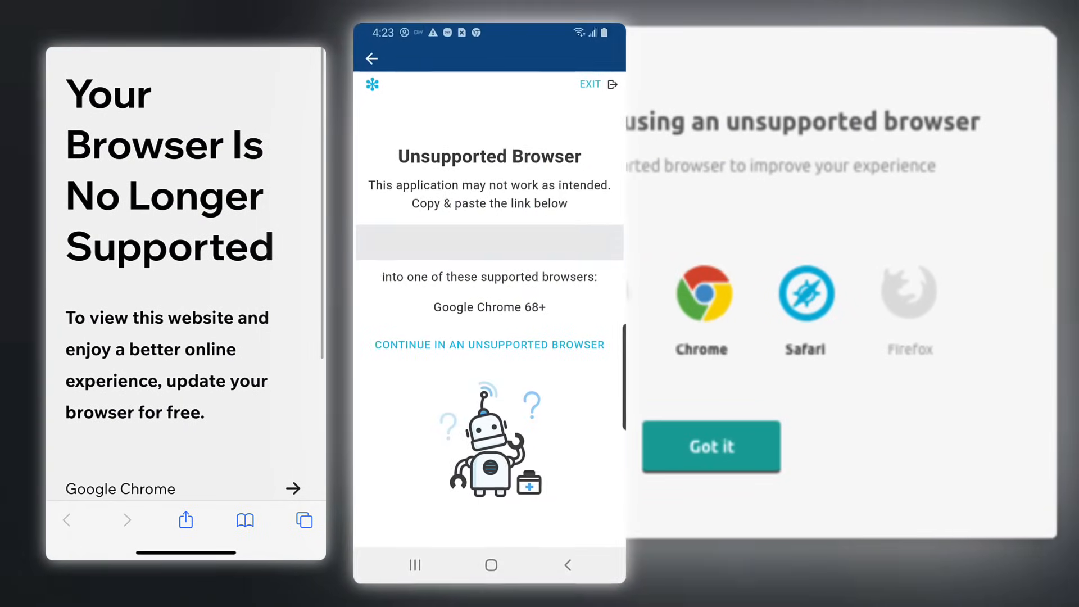
Ask Cursor chat how to center the div and why the noSourceString video fallback always shows.
{"action": "left_click", "coordinate": [711, 446]}
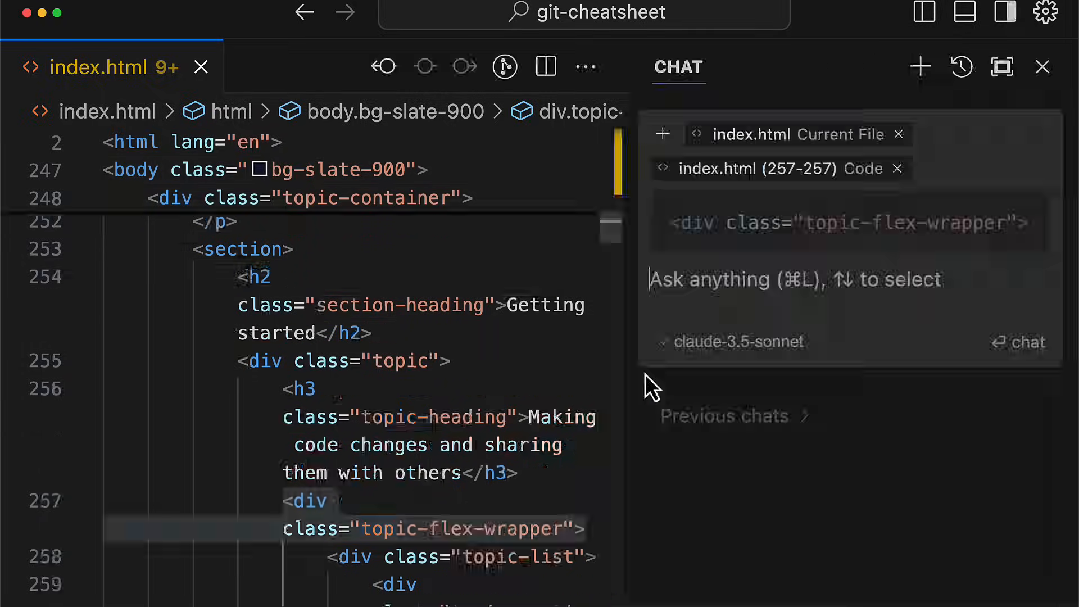
{"action": "type", "text": "How can I center this div?"}
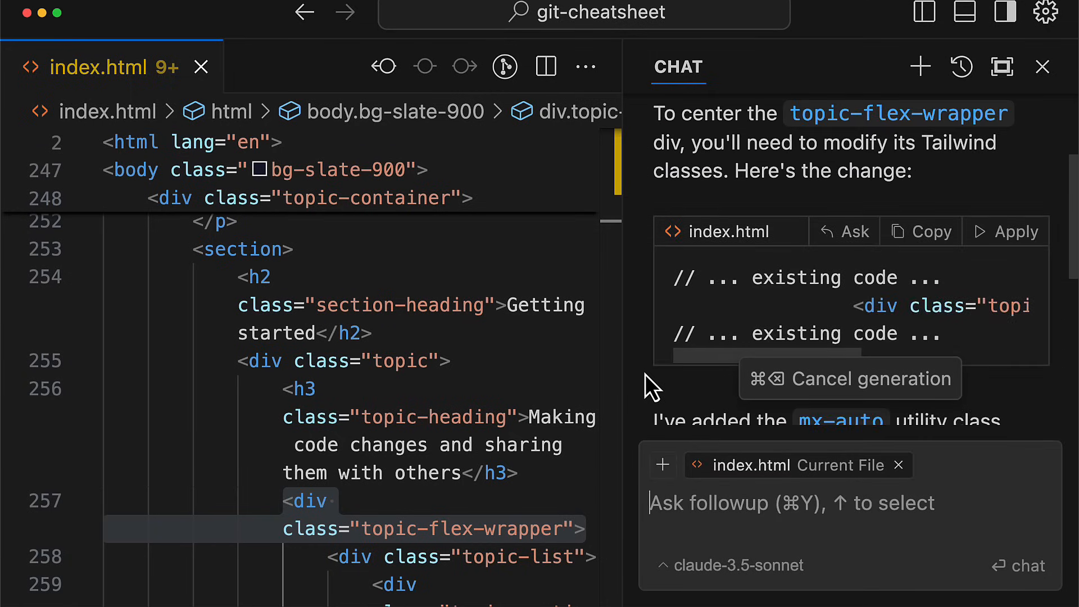
{"action": "type", "text": "Where in this codebase is the v"}
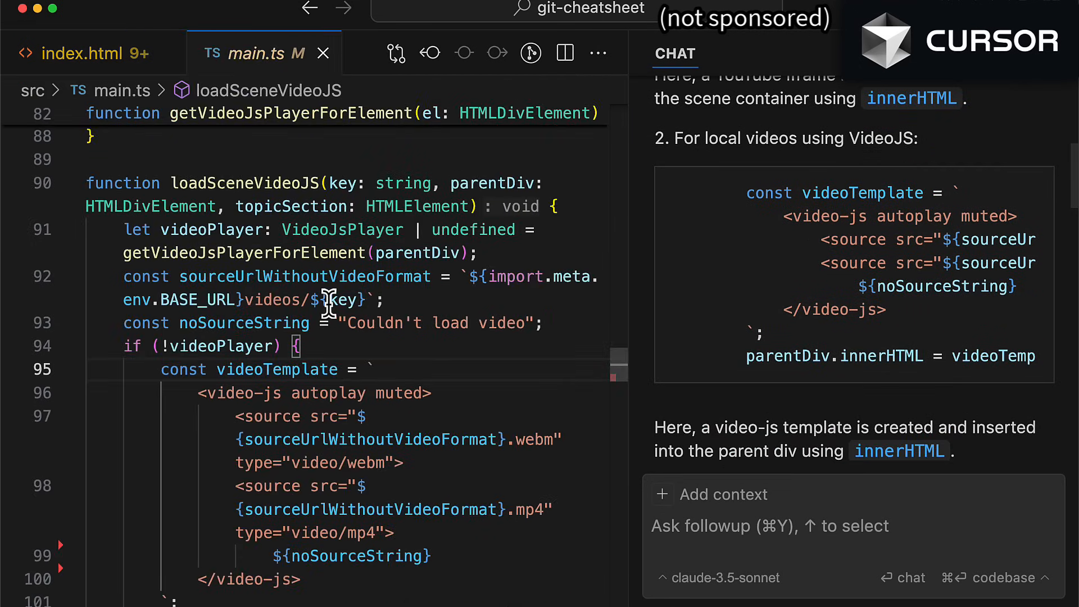
{"action": "type", "text": "The"}
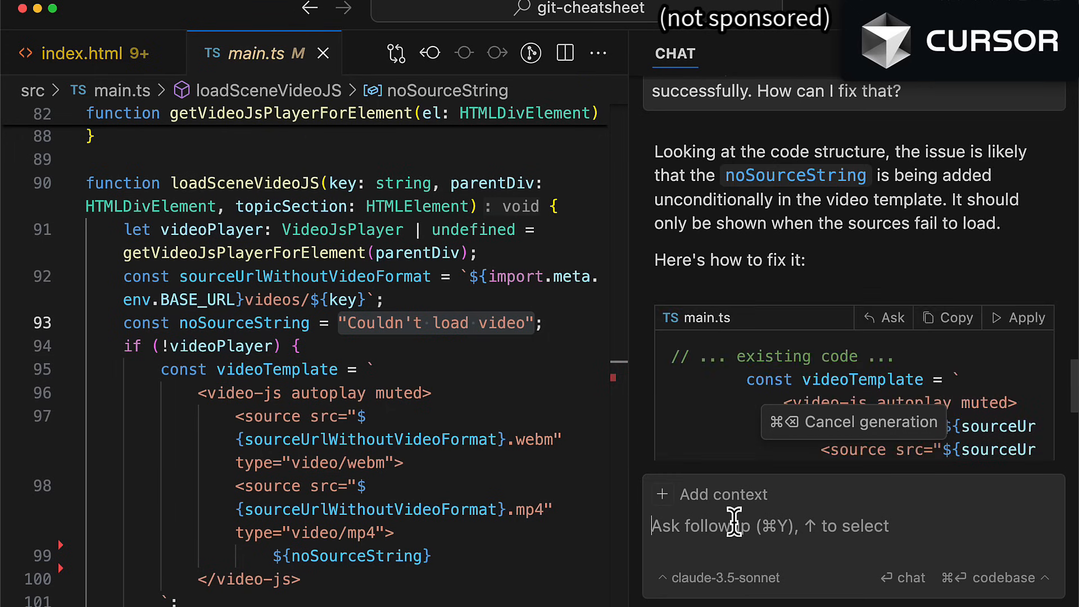
{"action": "type", "text": "func"}
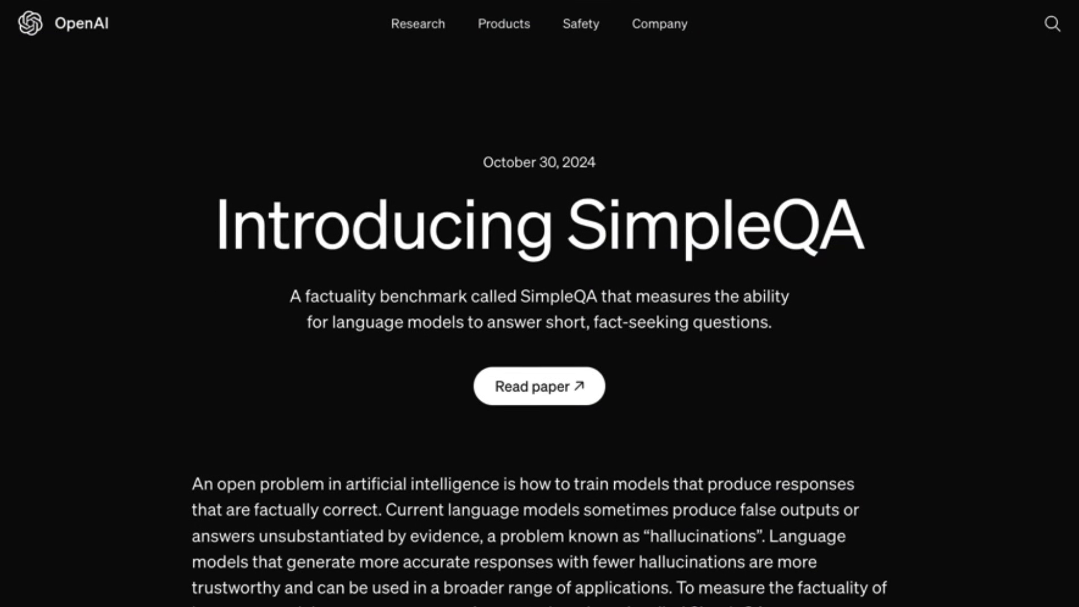
{"action": "scroll", "scroll_direction": "down", "scroll_amount": 3}
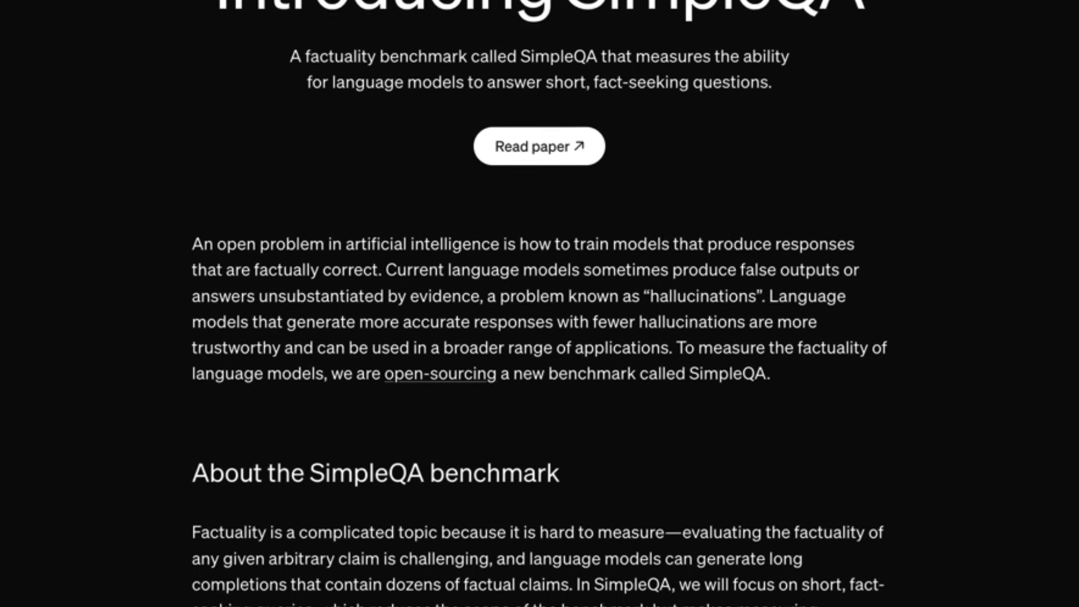
{"action": "scroll", "scroll_direction": "down", "scroll_amount": 3}
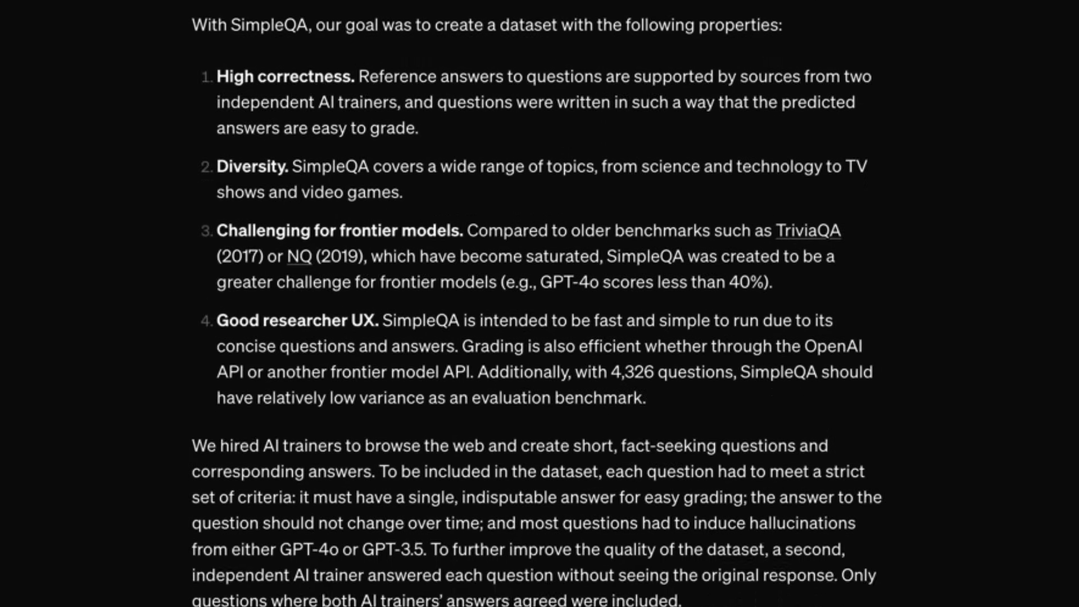
{"action": "scroll", "scroll_direction": "down", "scroll_amount": 3}
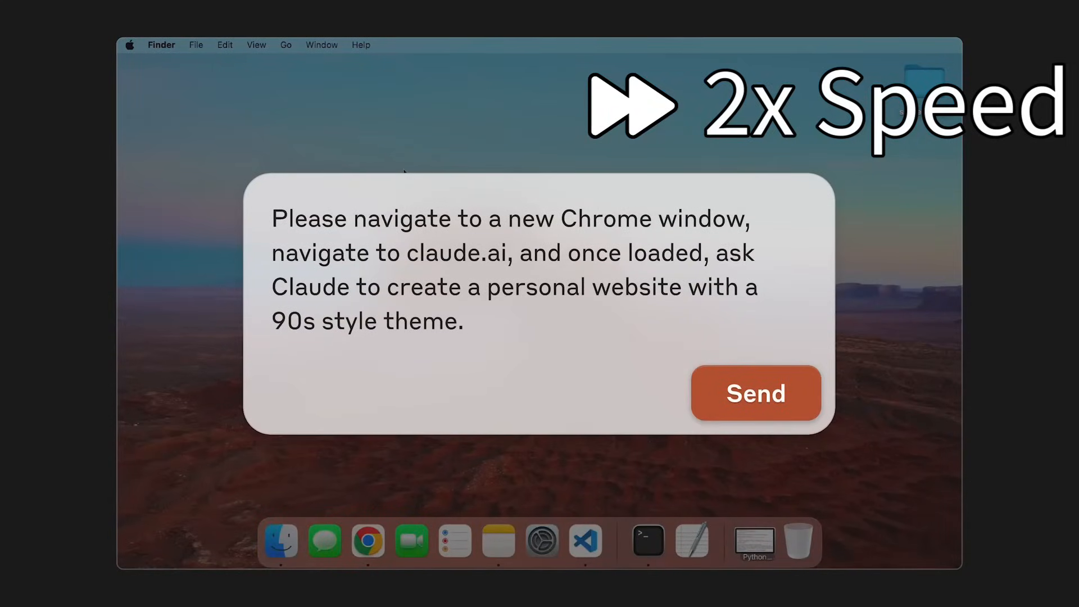
Send the request to open Chrome, visit claude.ai and build a 90s-style personal website.
{"action": "left_click", "coordinate": [754, 393]}
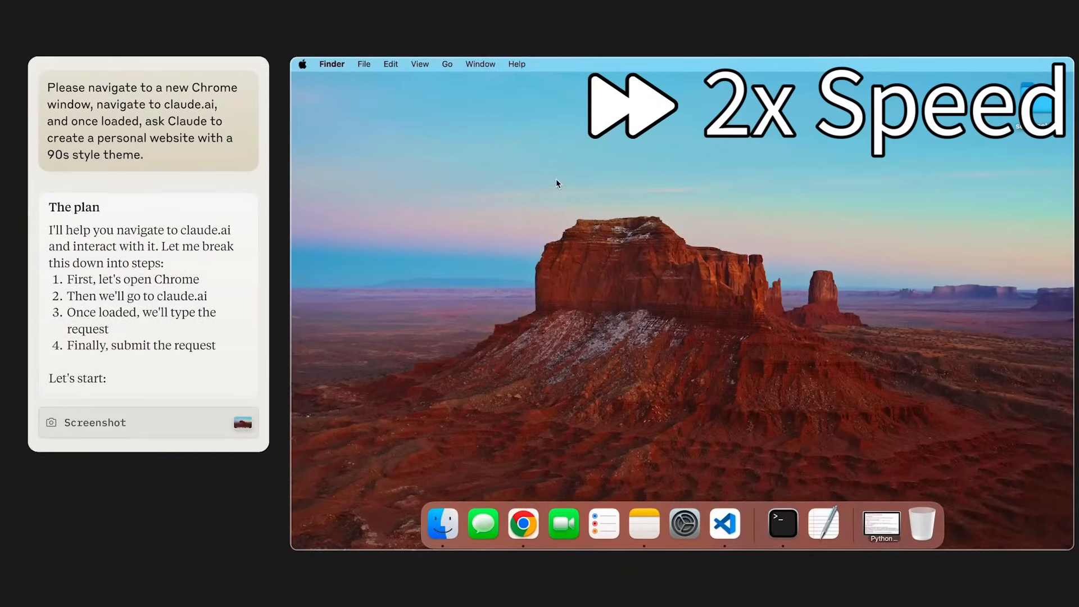
{"action": "left_click", "coordinate": [523, 524]}
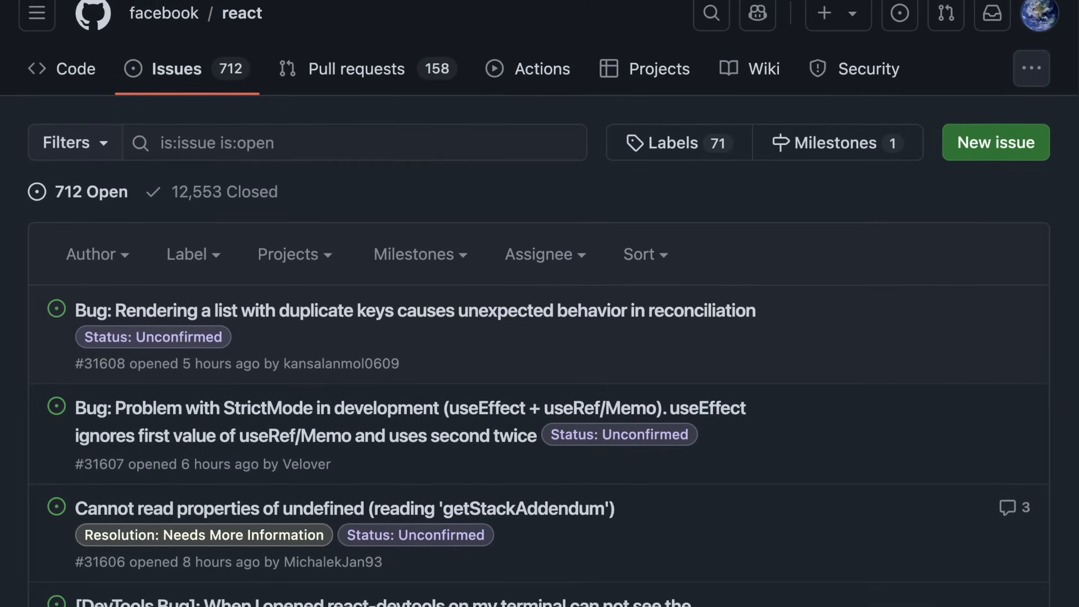
{"action": "scroll", "scroll_direction": "down", "scroll_amount": 3}
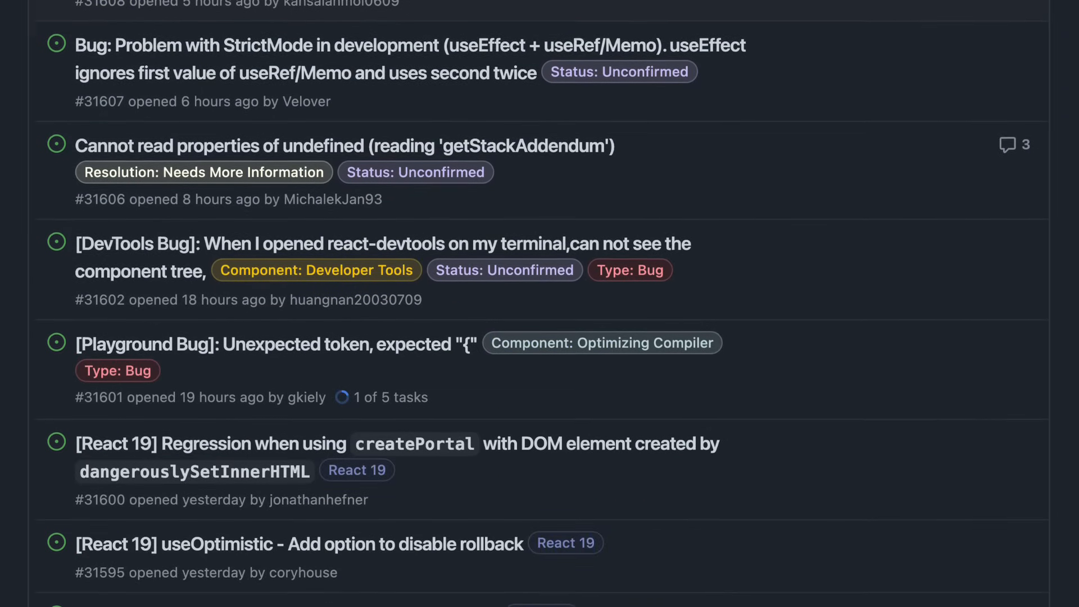
{"action": "scroll", "scroll_direction": "down", "scroll_amount": 3}
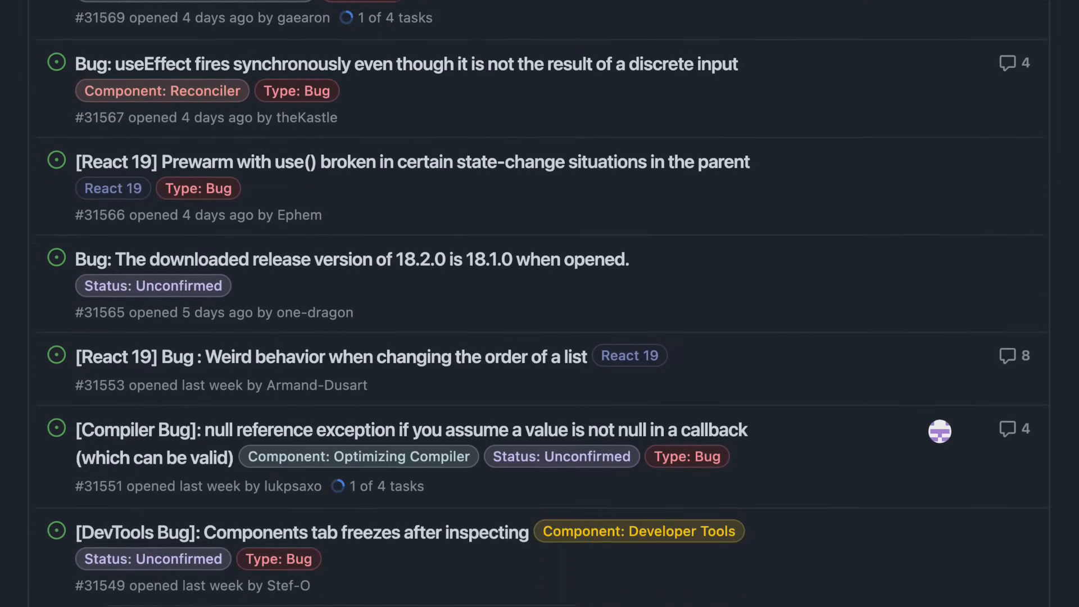
{"action": "scroll", "scroll_direction": "down", "scroll_amount": 3}
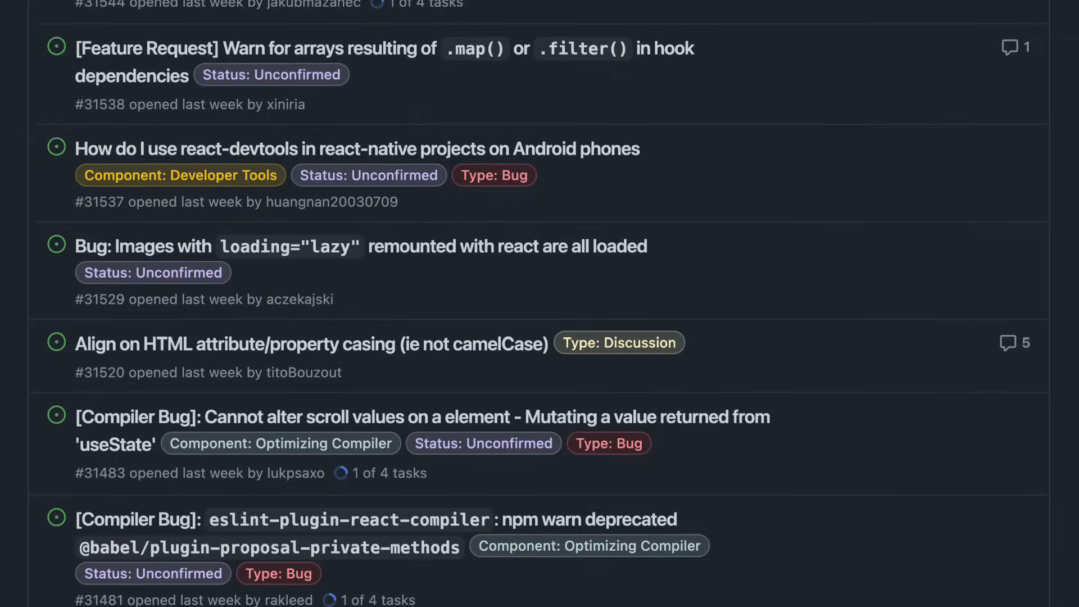
{"action": "scroll", "scroll_direction": "down", "scroll_amount": 3}
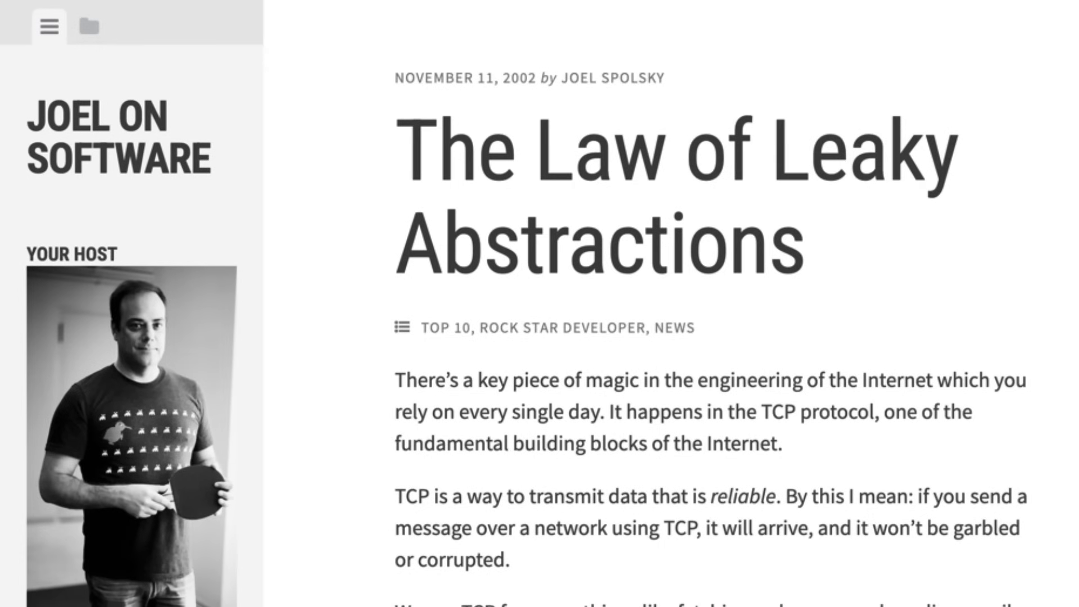
{"action": "scroll", "scroll_direction": "down", "scroll_amount": 3}
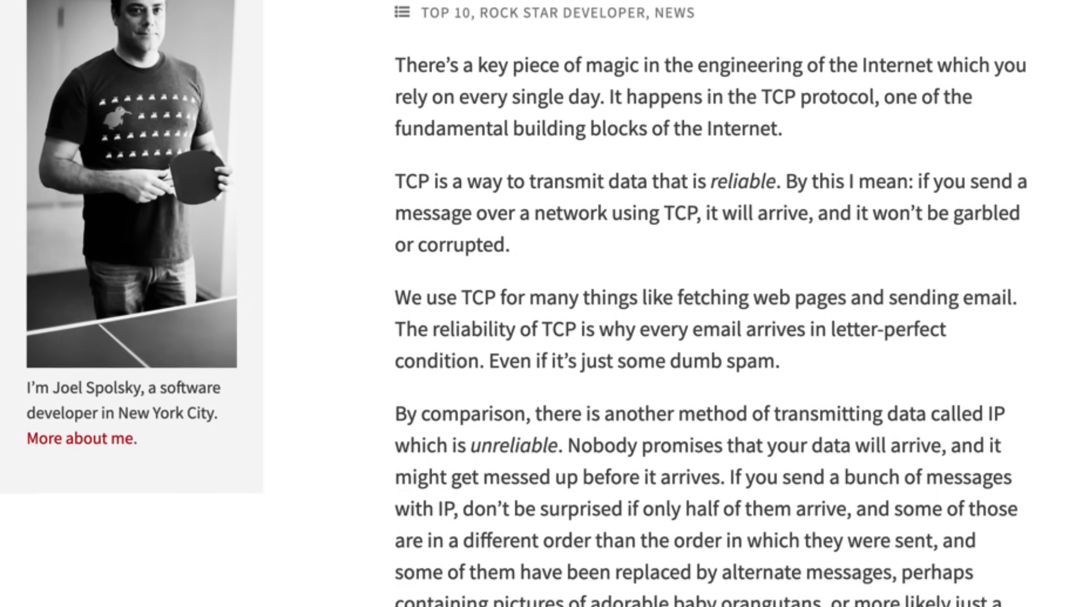
{"action": "scroll", "scroll_direction": "down", "scroll_amount": 3}
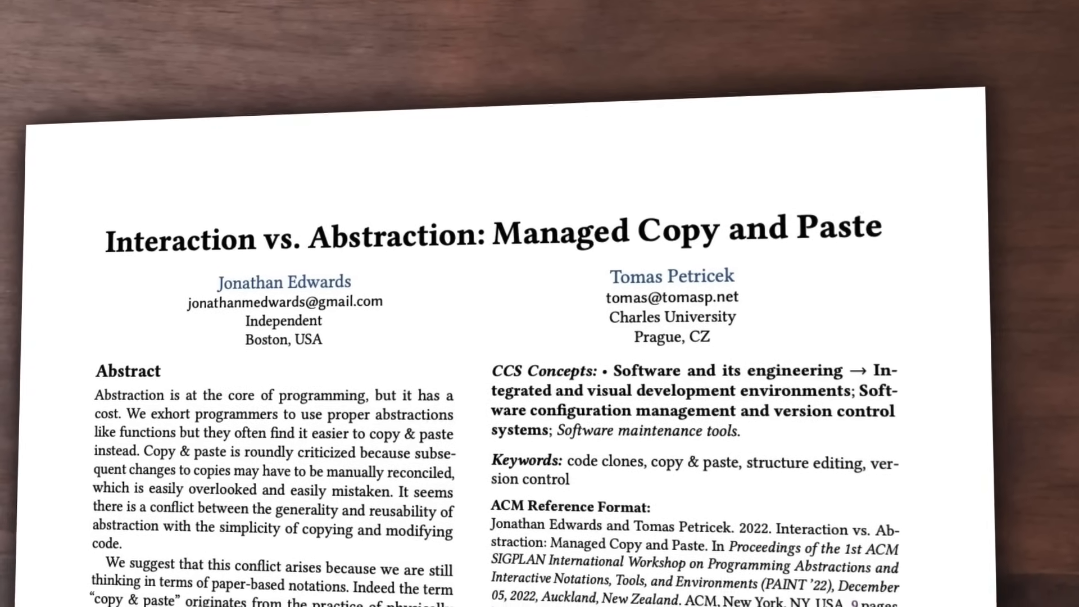
{"action": "scroll", "scroll_direction": "down", "scroll_amount": 3}
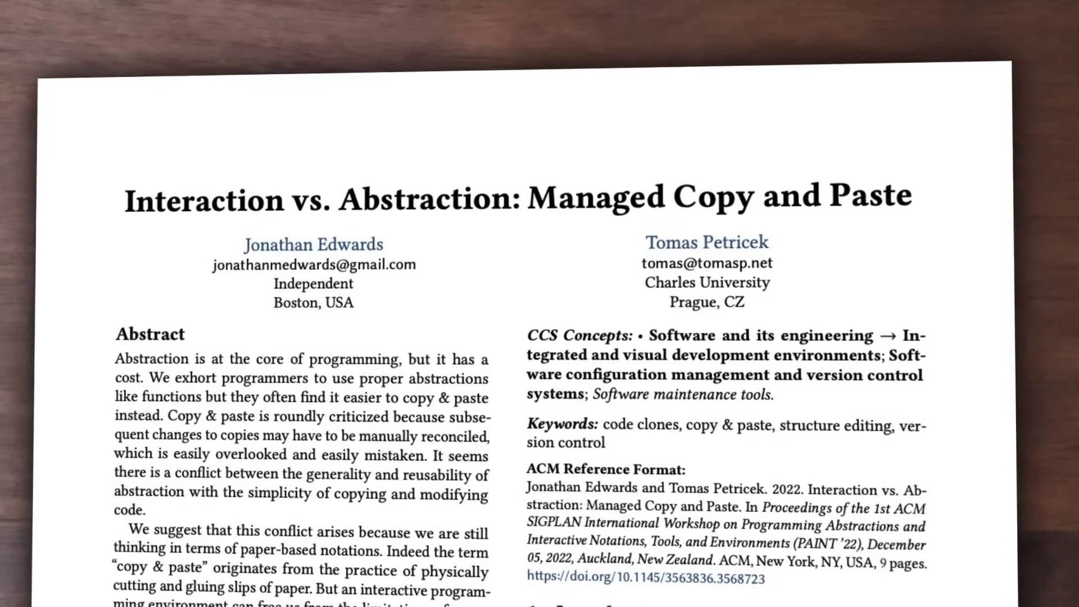
{"action": "scroll", "scroll_direction": "down", "scroll_amount": 3}
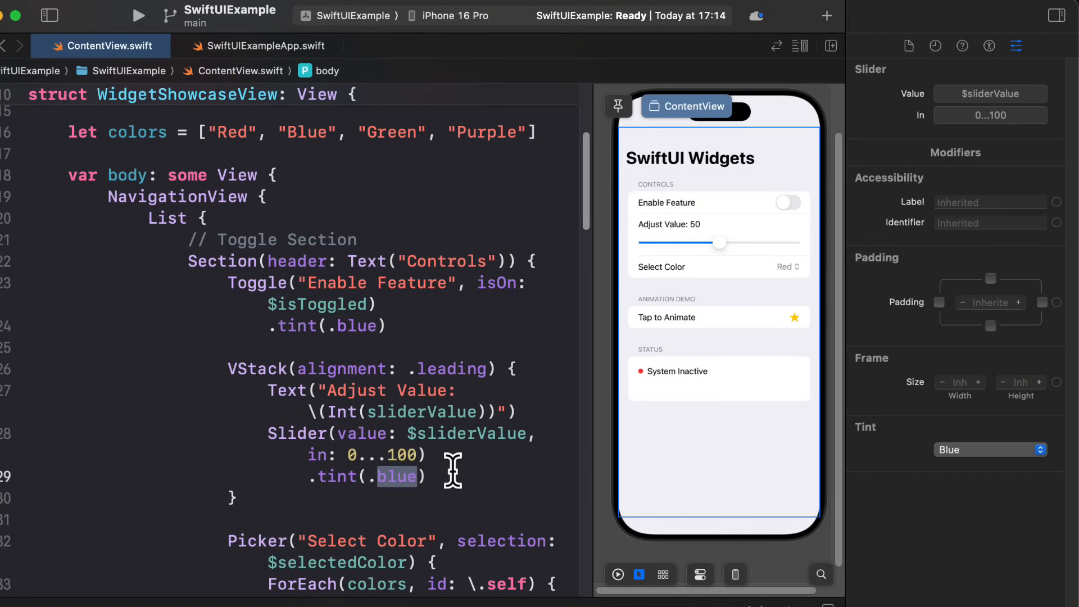
Change the Slider's .tint(.blue) modifier to .tint(.red) in ContentView.swift.
{"action": "type", "text": "red"}
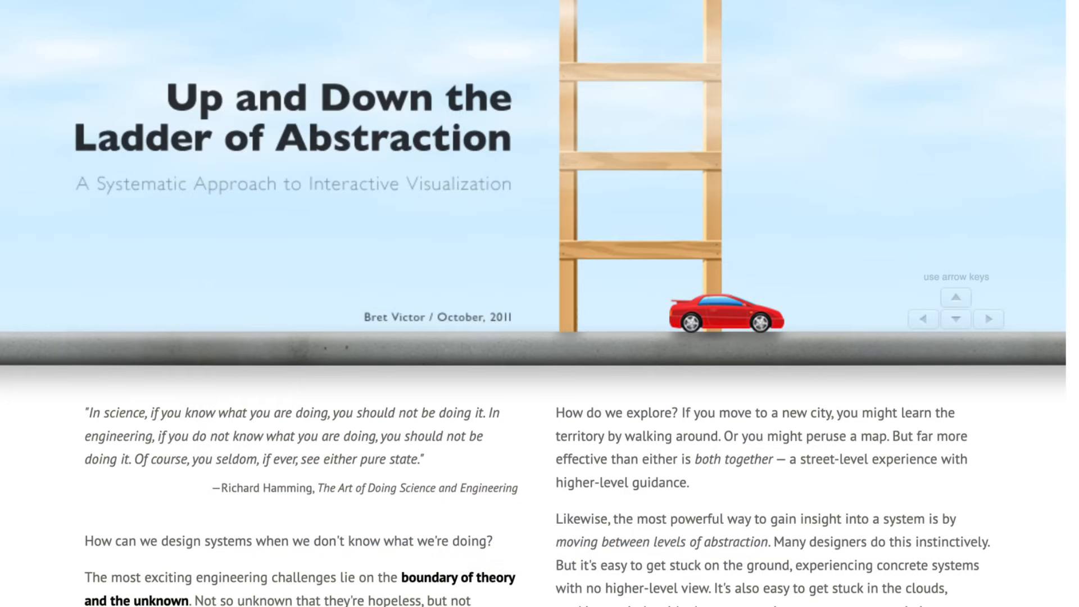
Scroll the Ladder of Abstraction essay past Standing on Concrete to Abstracting Over Time.
{"action": "scroll", "scroll_direction": "down", "scroll_amount": 3}
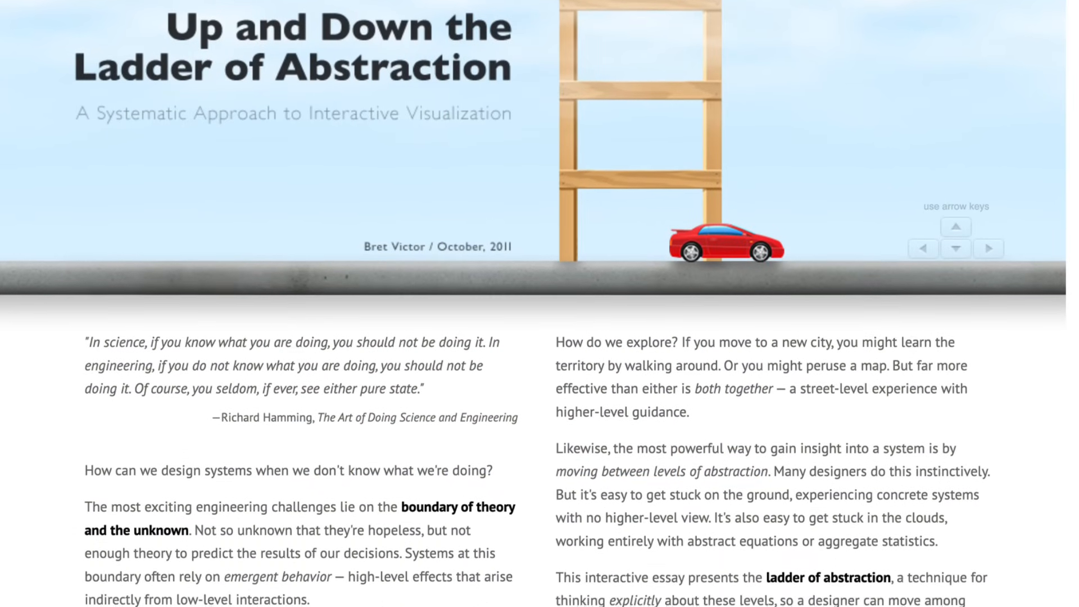
{"action": "scroll", "scroll_direction": "down", "scroll_amount": 3}
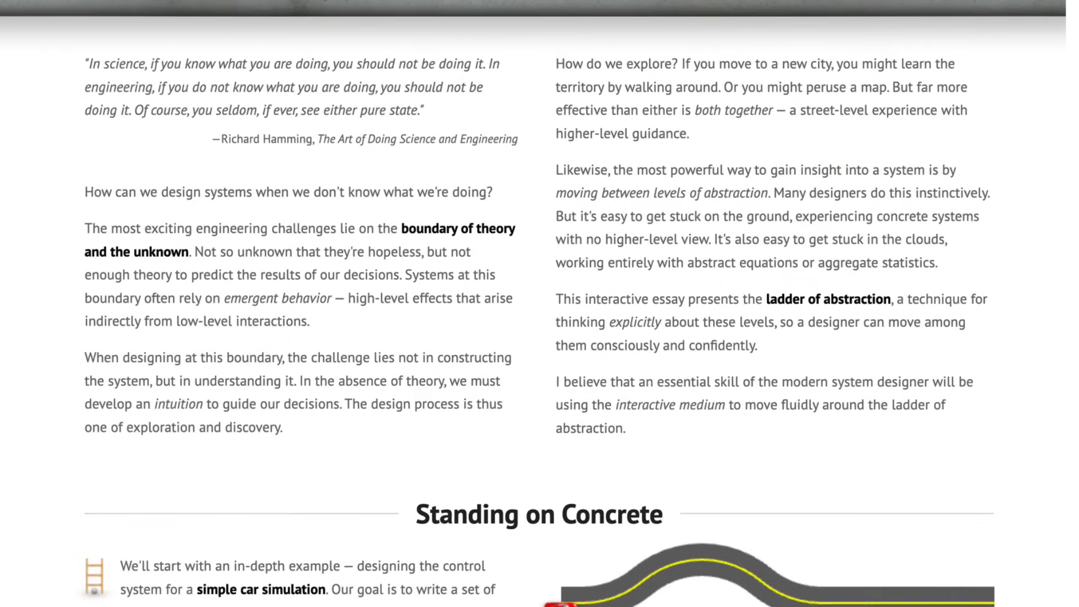
{"action": "scroll", "scroll_direction": "down", "scroll_amount": 3}
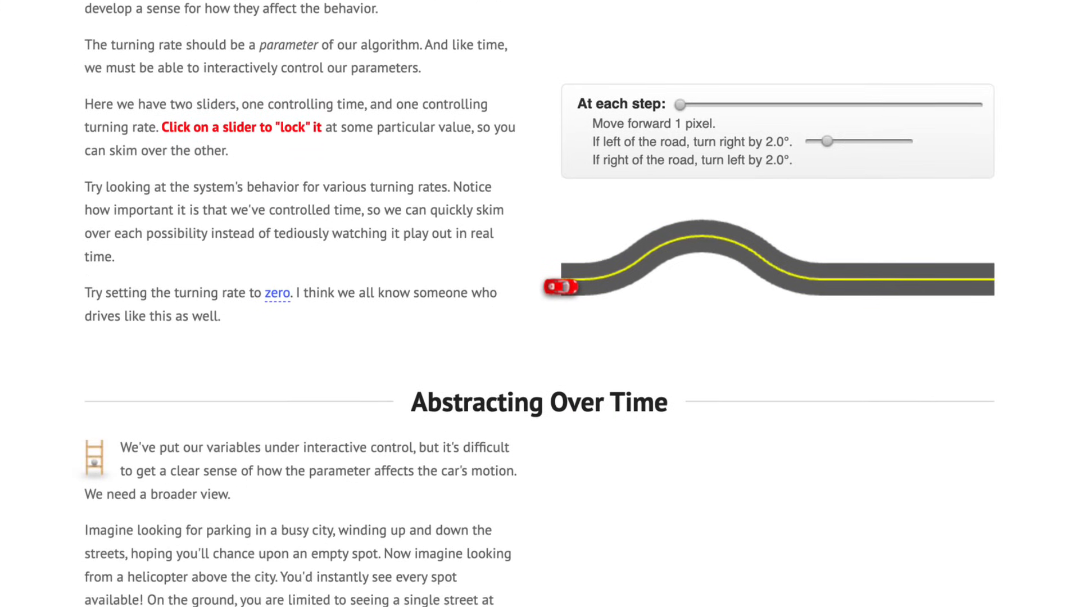
{"action": "scroll", "scroll_direction": "down", "scroll_amount": 3}
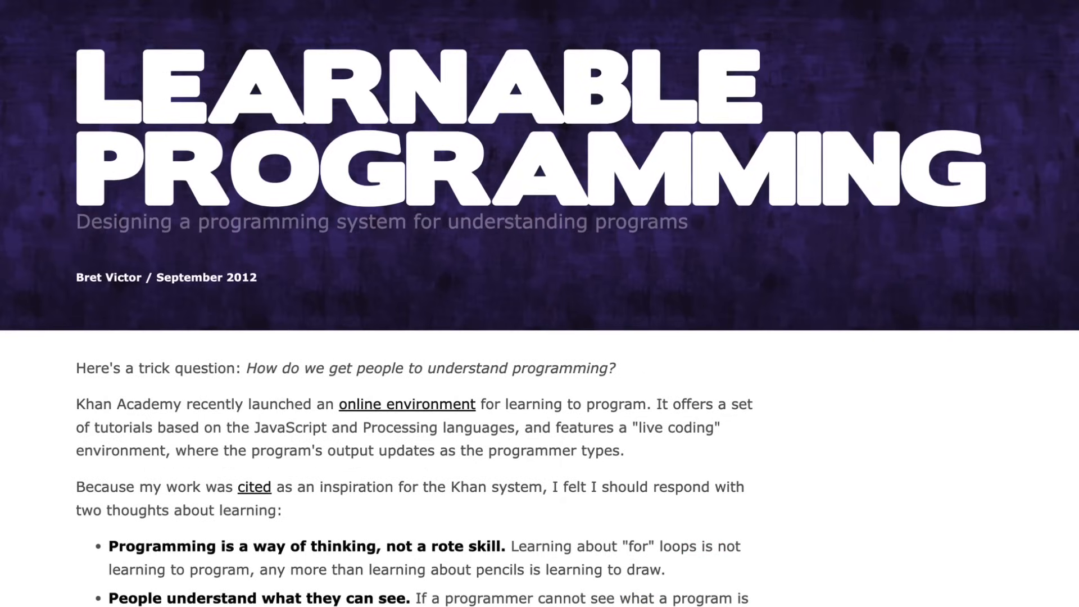
Scroll the Learnable Programming essay down to its Contents heading.
{"action": "scroll", "scroll_direction": "down", "scroll_amount": 3}
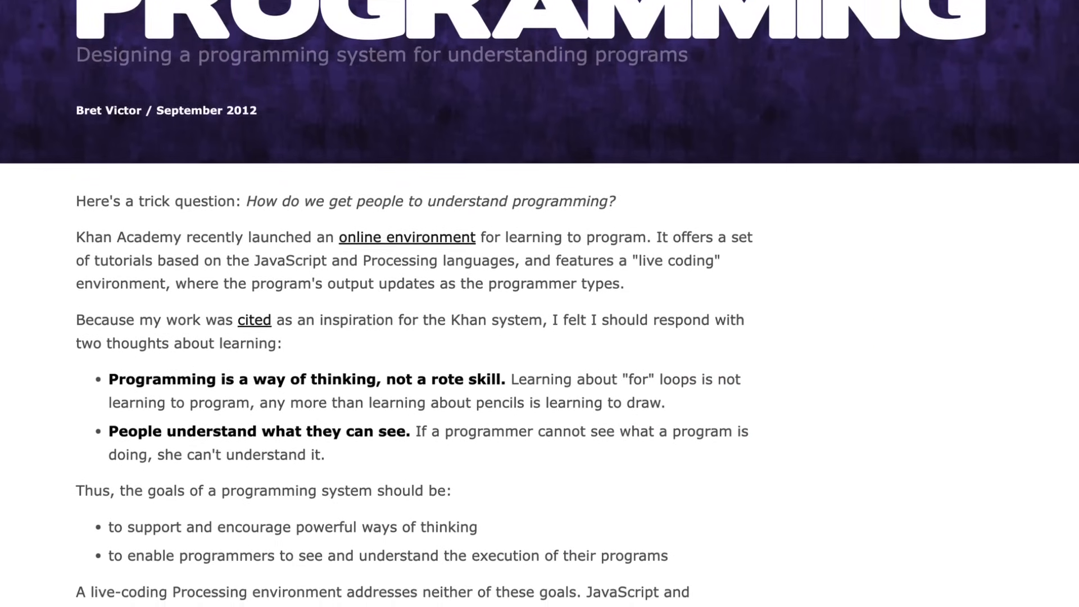
{"action": "scroll", "scroll_direction": "down", "scroll_amount": 3}
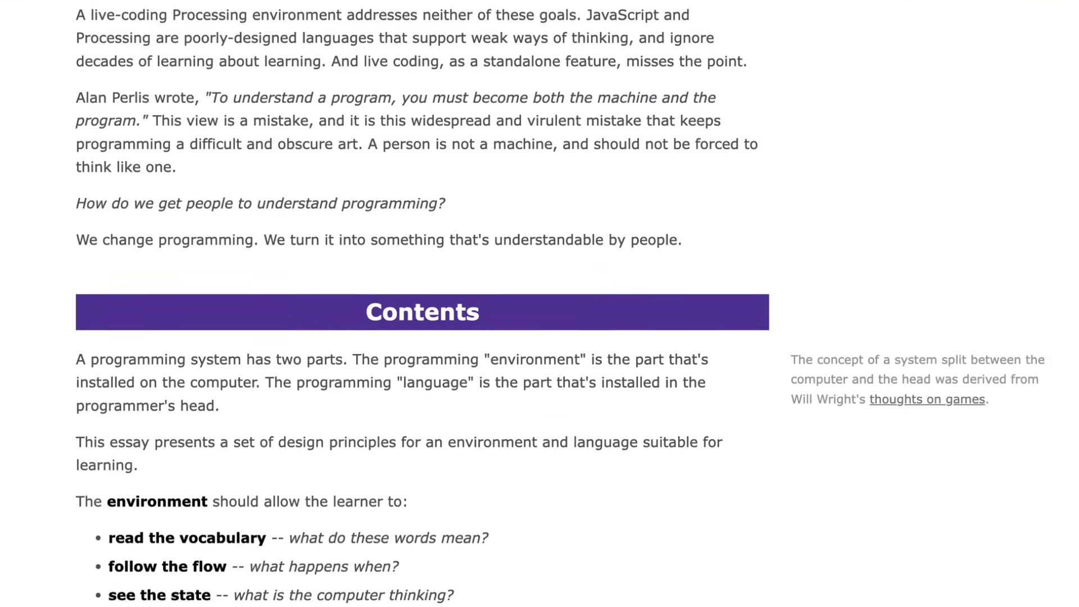
{"action": "scroll", "scroll_direction": "down", "scroll_amount": 3}
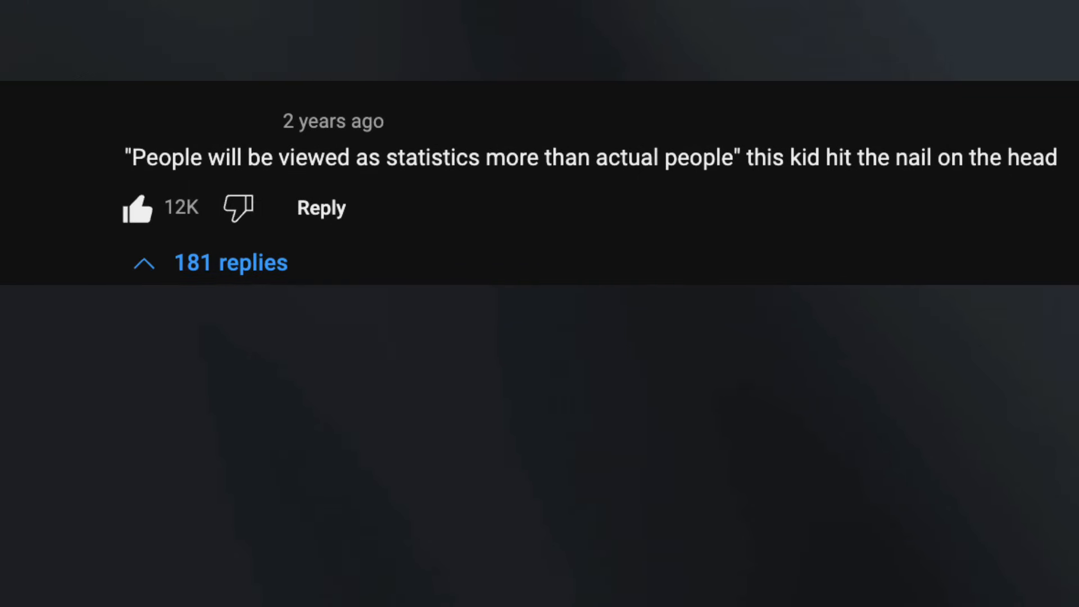
Show the YouTube comment with 12K likes about people viewed as statistics.
{"action": "left_click", "coordinate": [230, 262]}
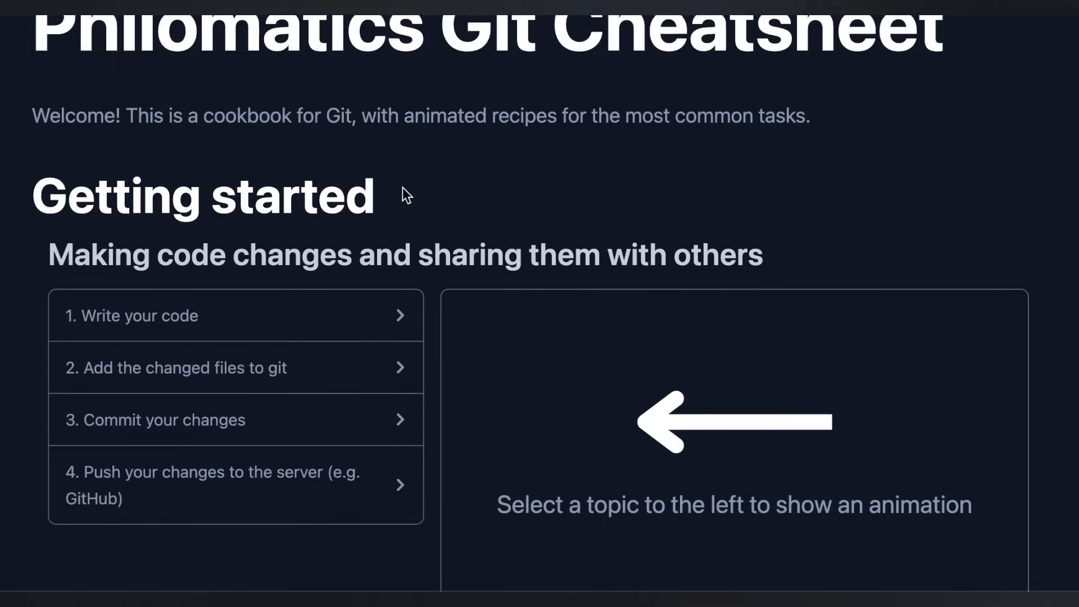
Expand '1. Write your code' so its animation of editing index.js and git status plays.
{"action": "left_click", "coordinate": [207, 316]}
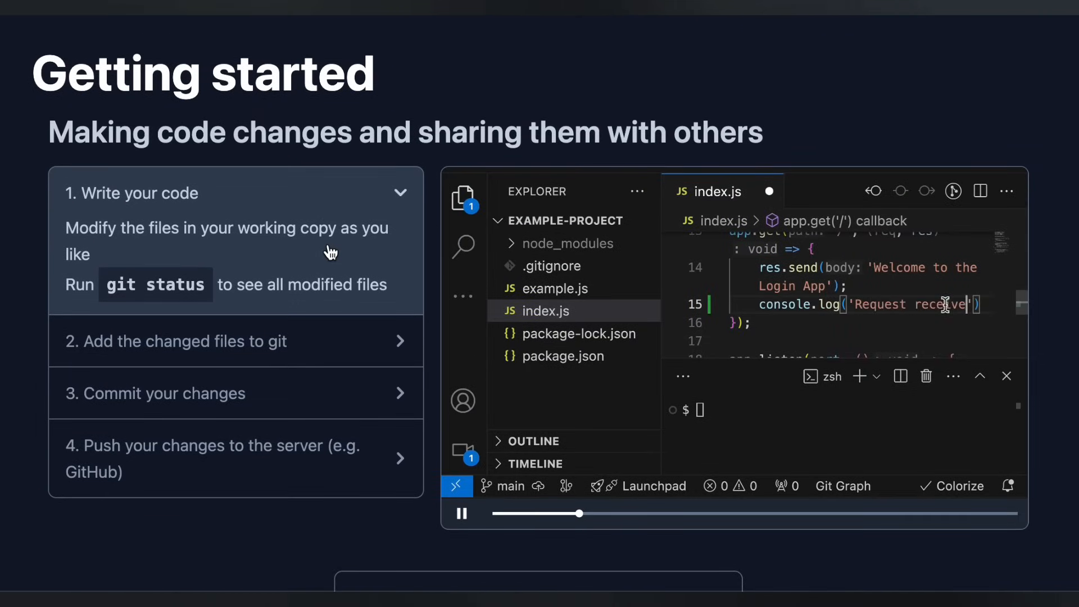
{"action": "type", "text": "git st"}
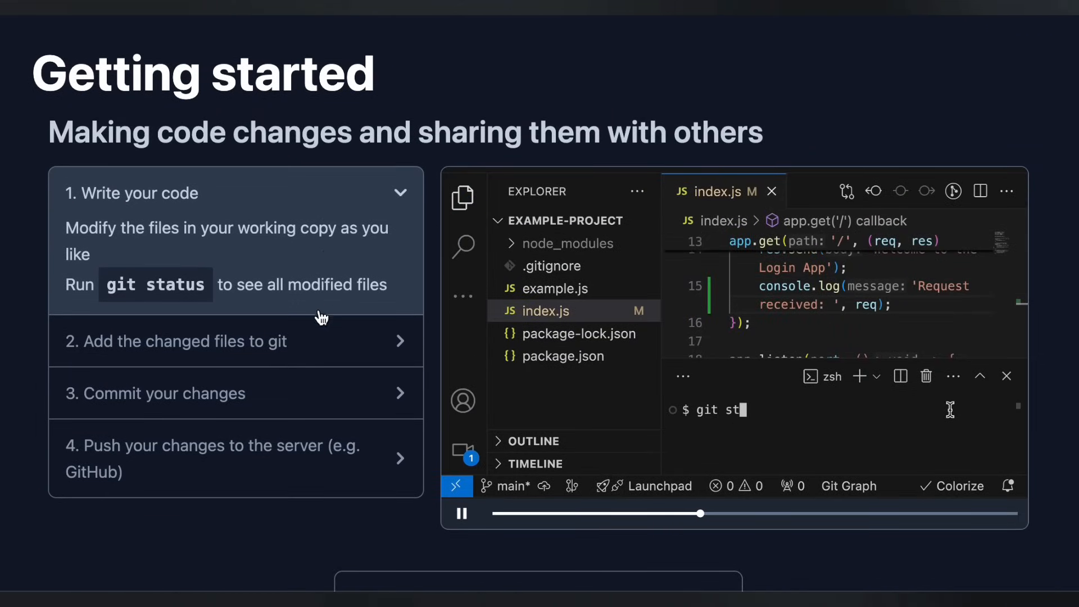